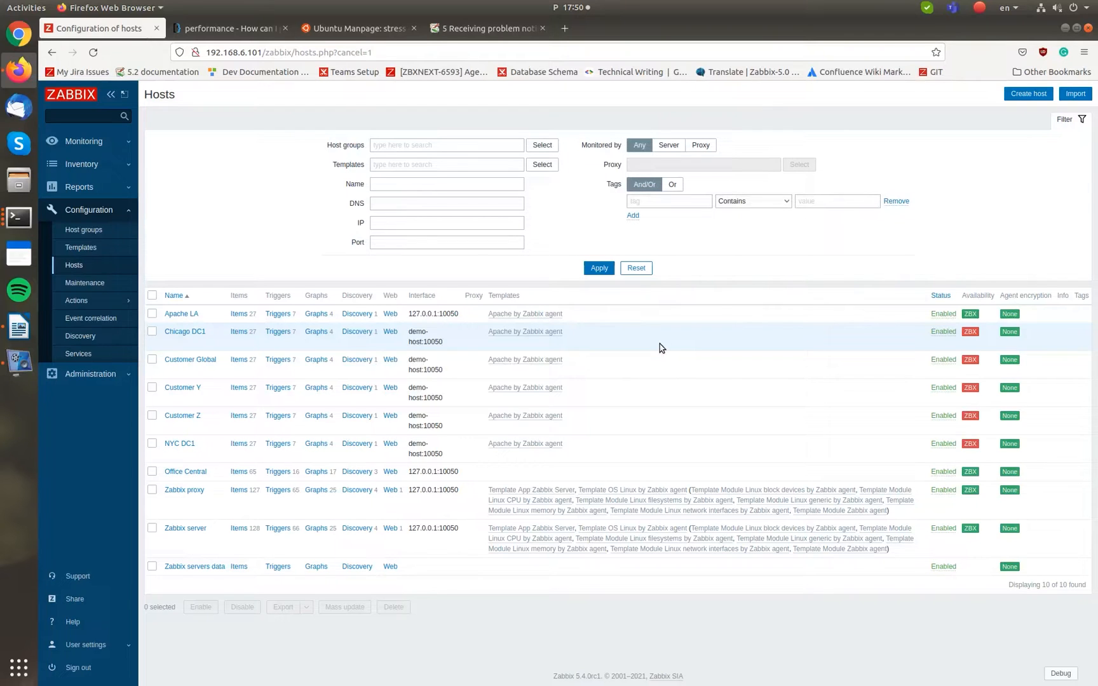
mouse_move(184, 471)
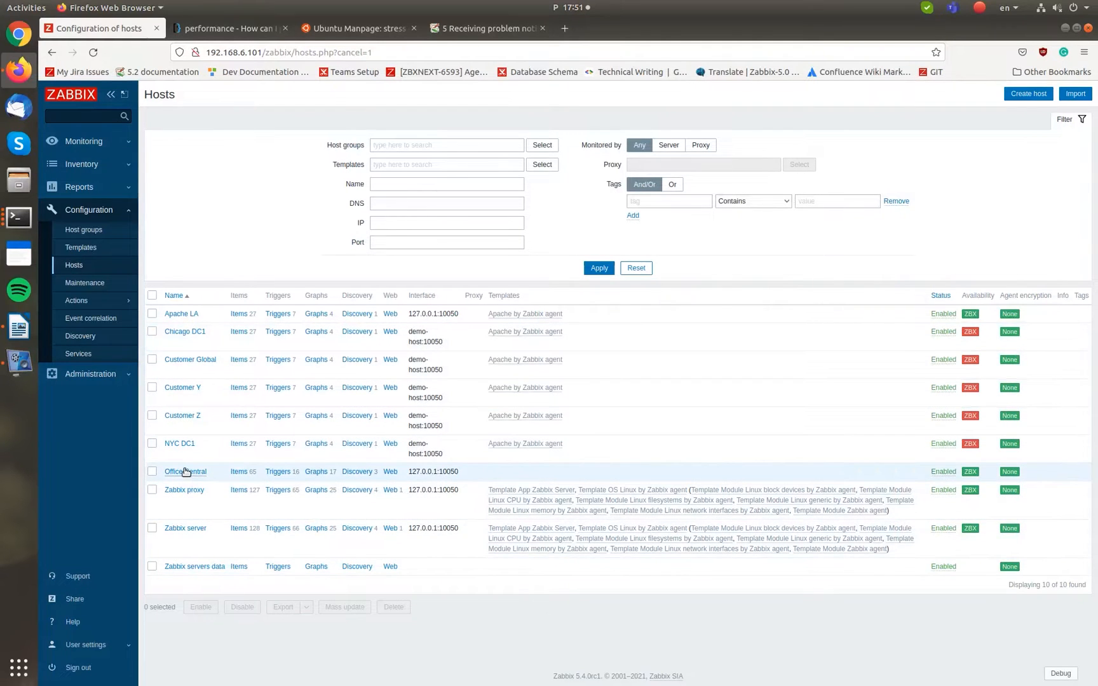
Step: Go to the Office Central host's Value mapping section, currently empty
left_click(184, 471)
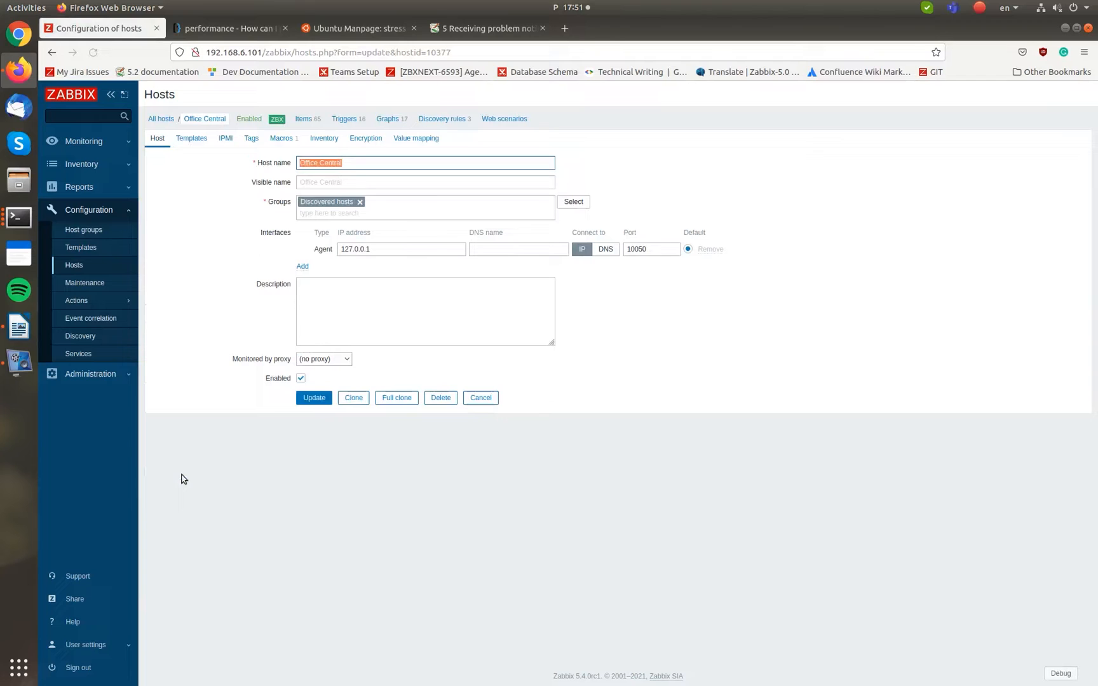
left_click(416, 139)
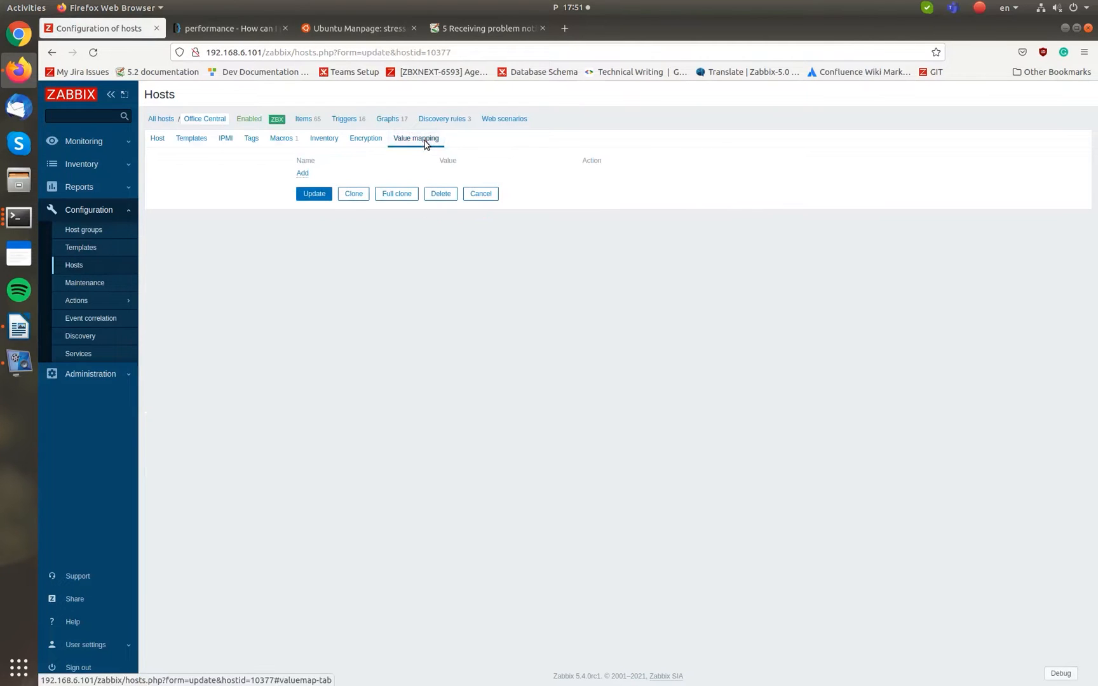
Step: Create a value map named CPU Load whose first rule maps values of 70 or more to High
left_click(301, 173)
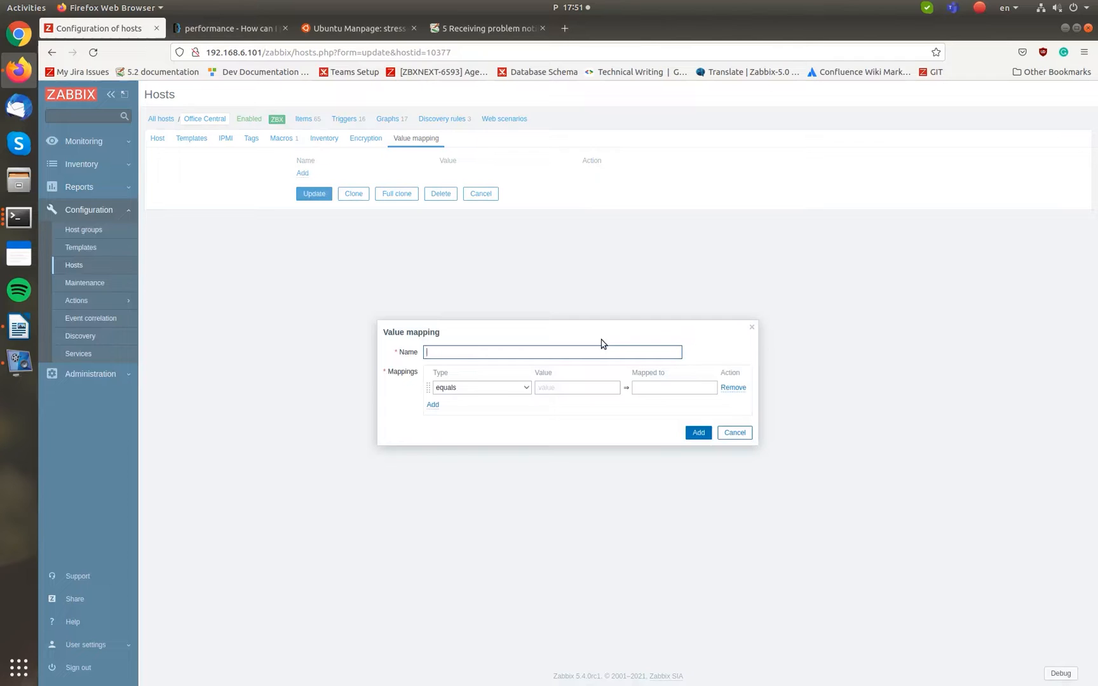
type("CPU Load")
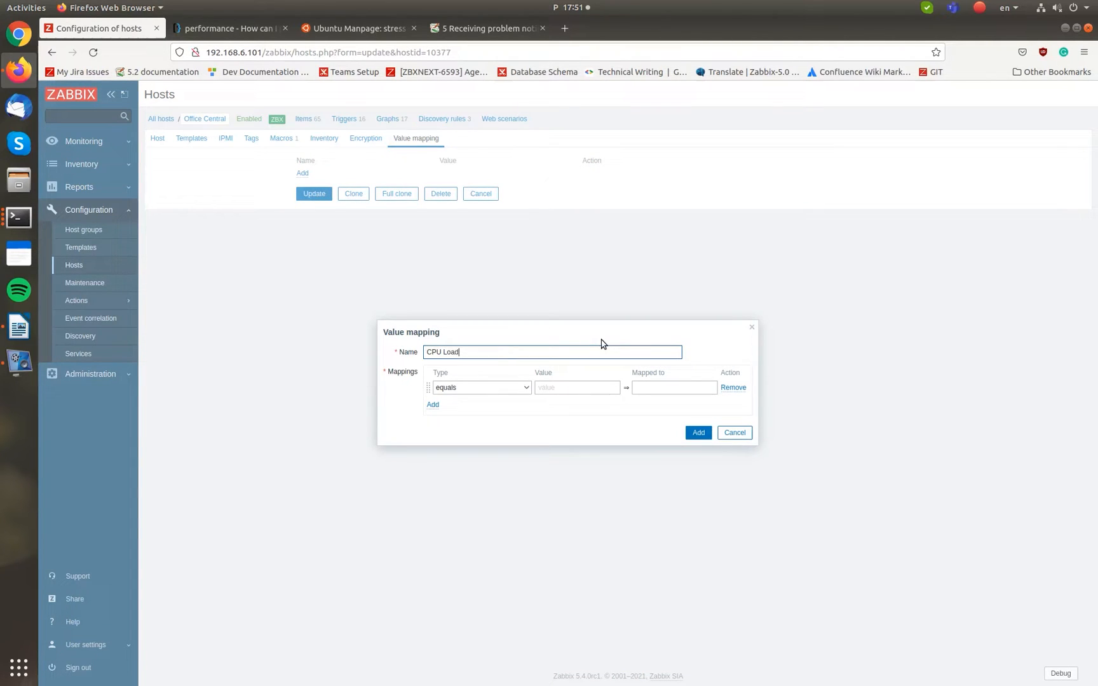
left_click(480, 387)
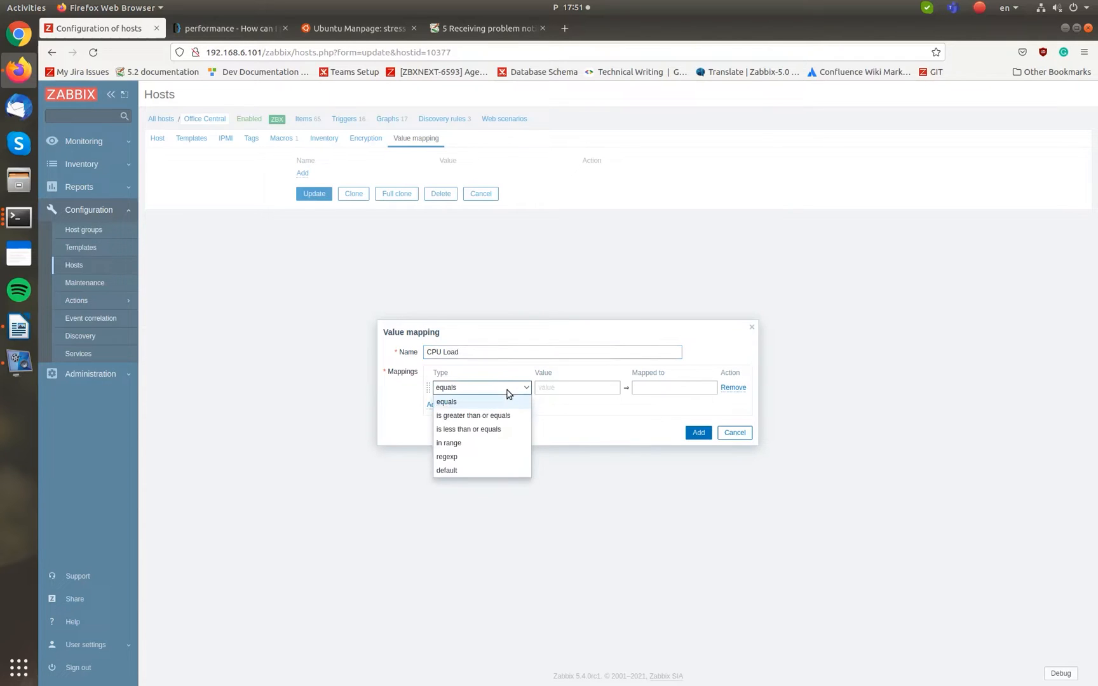
left_click(473, 416)
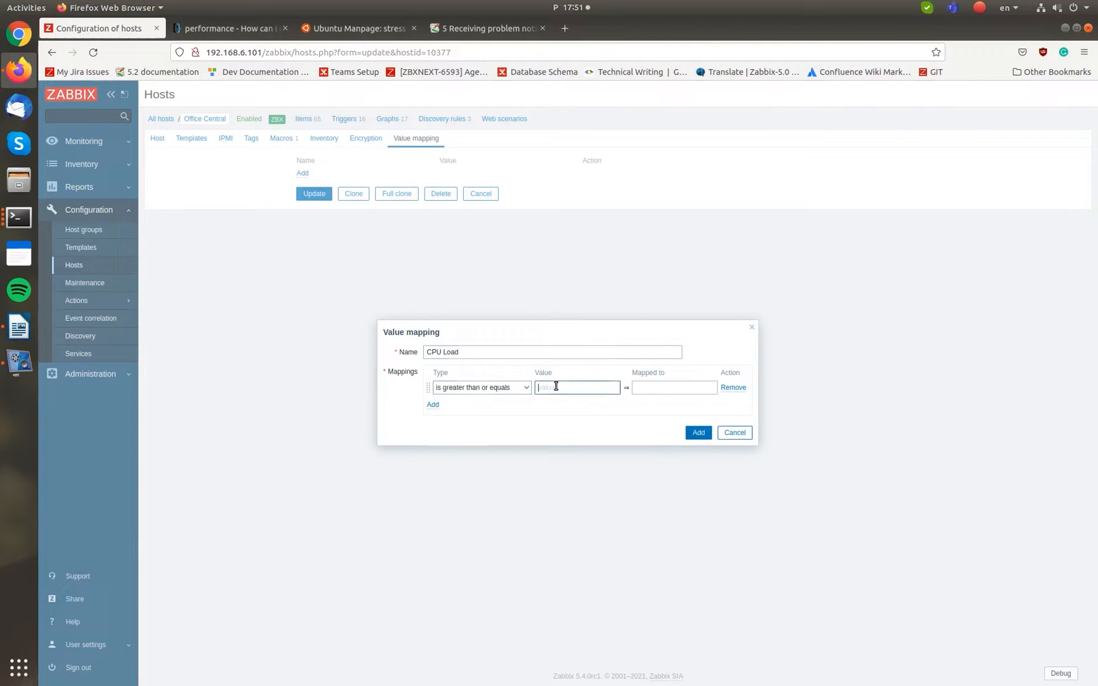
type("70")
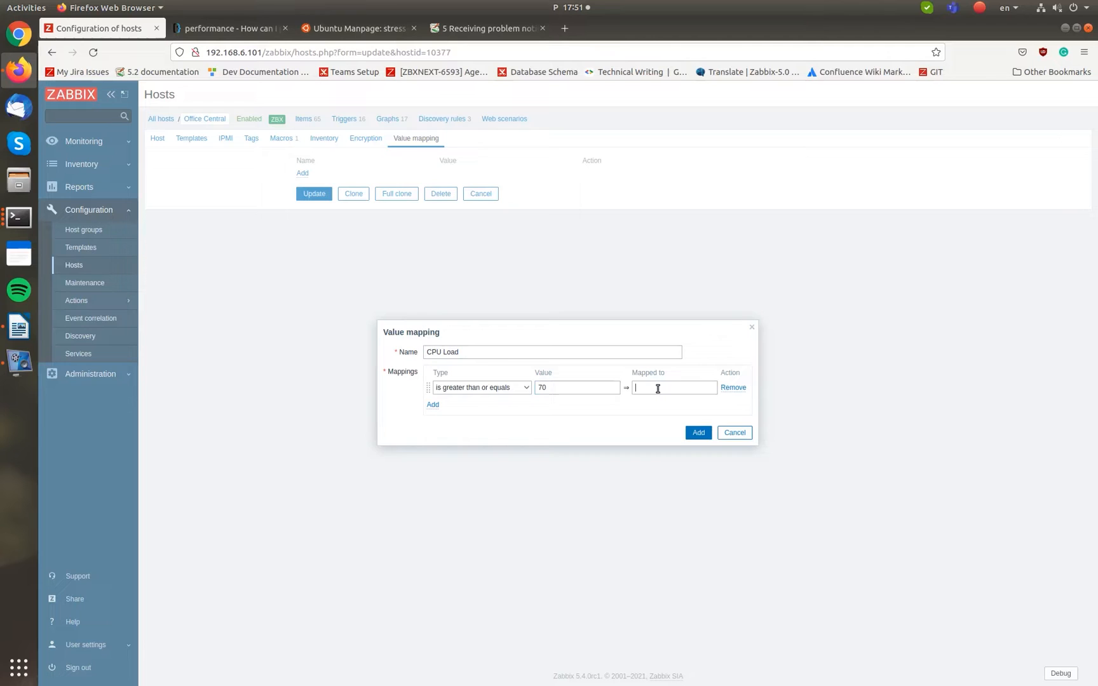
left_click(674, 387)
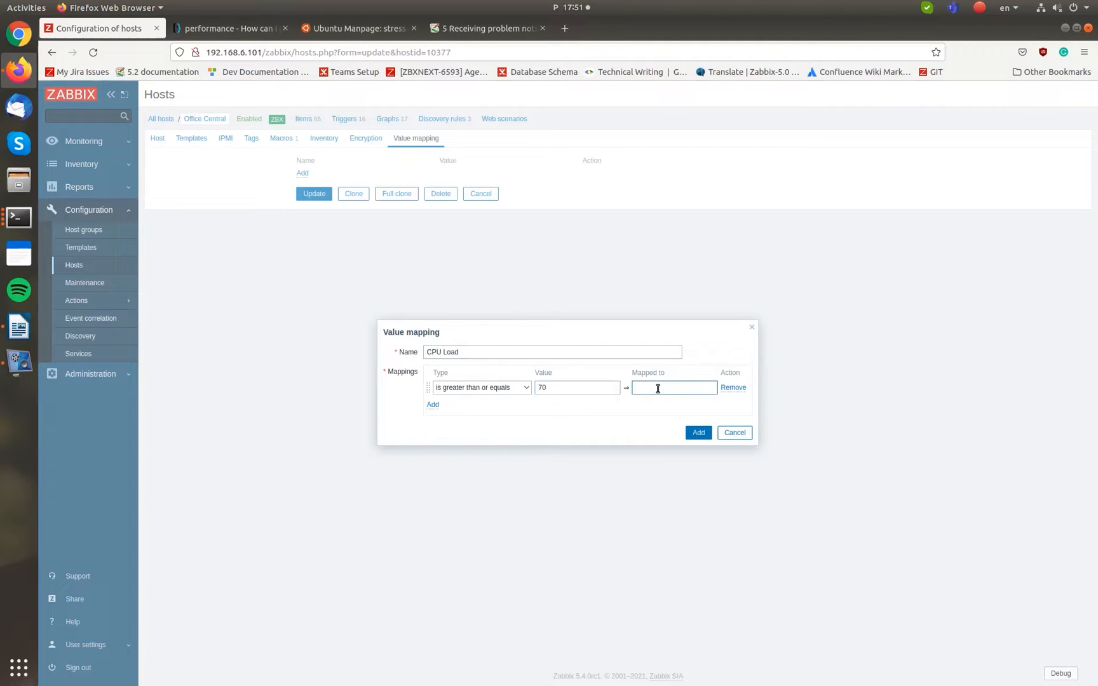
type("High")
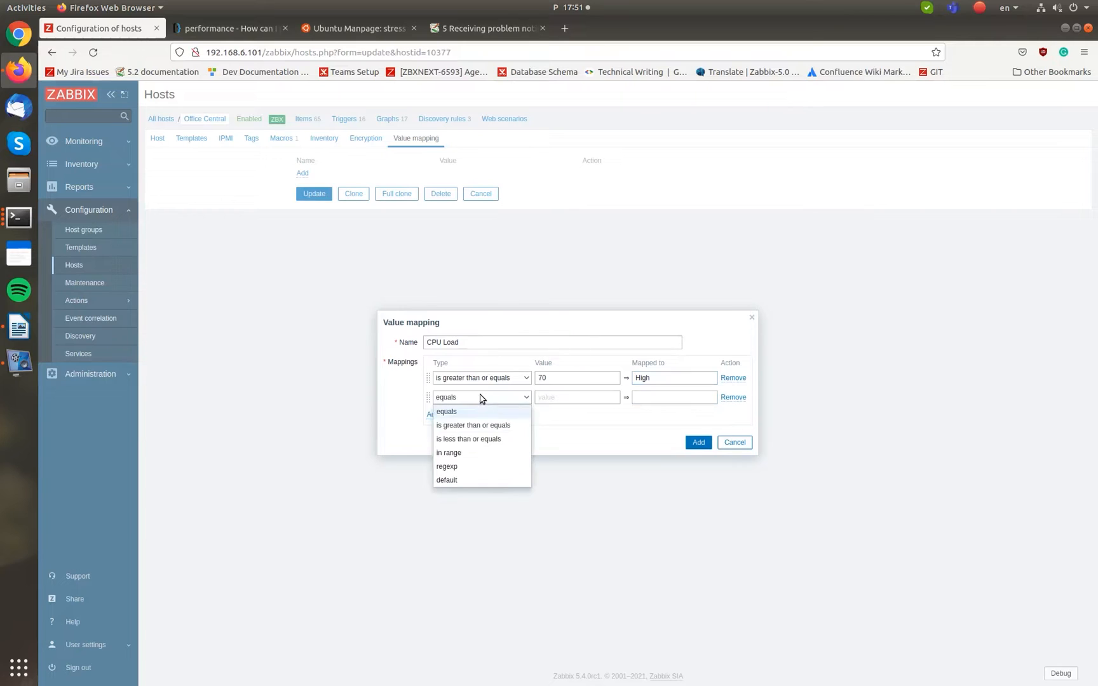
Step: Add rules mapping the range 30-69 to Unusual increase and 5 or less to Very low
left_click(448, 452)
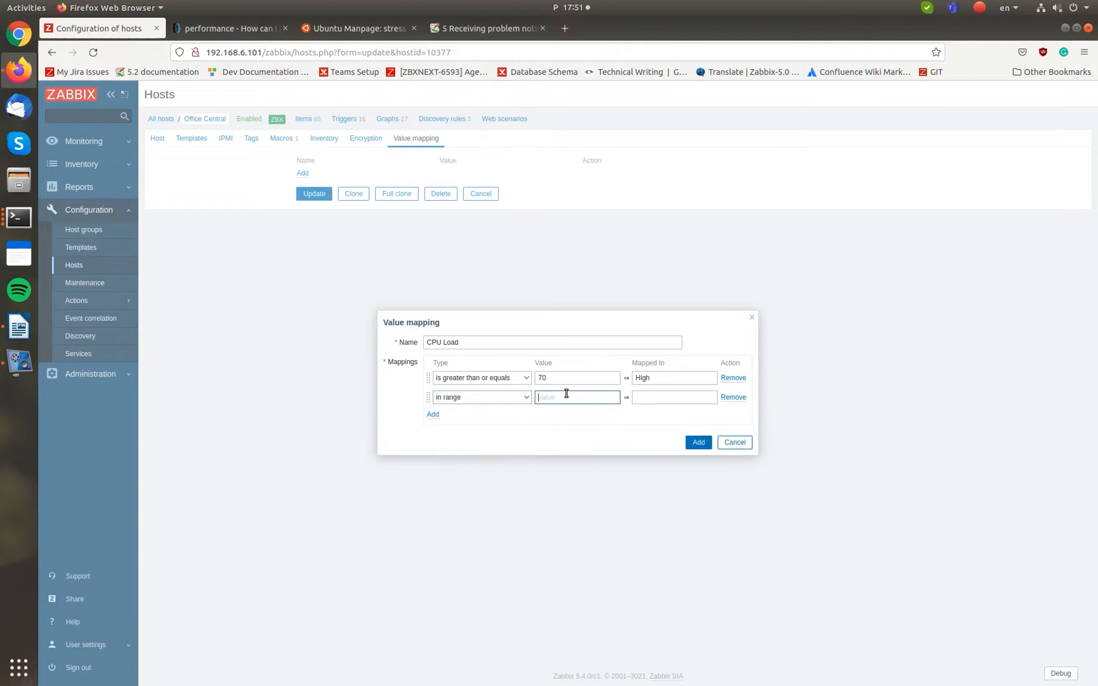
type("30-69")
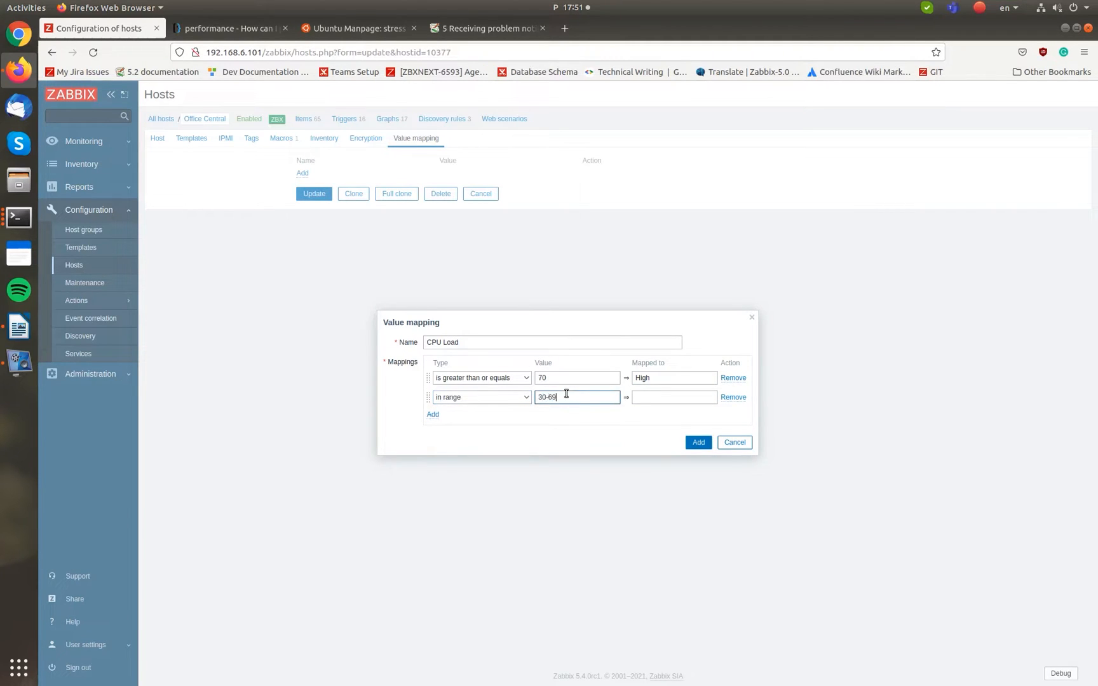
type("U")
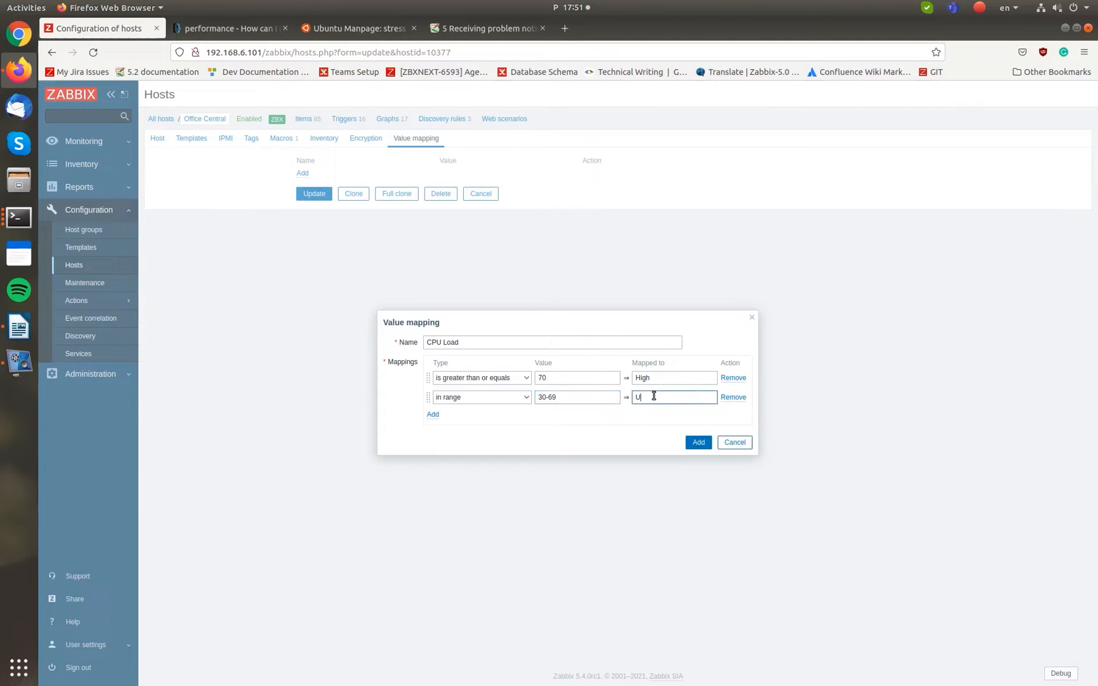
type("nusual increase")
type("5")
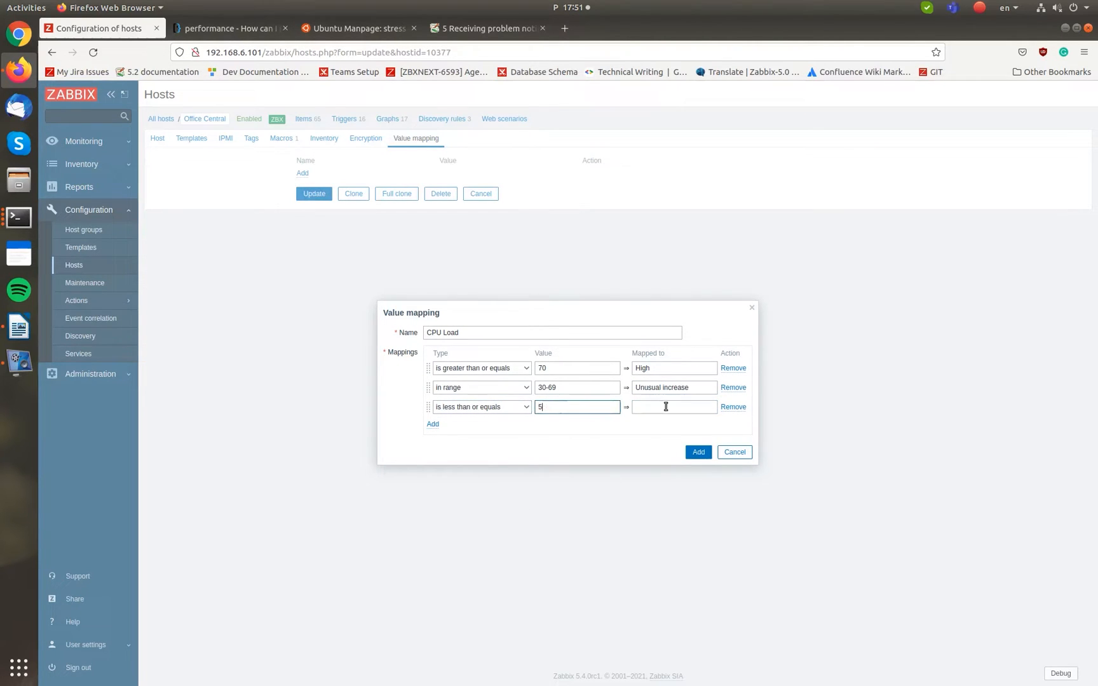
type("V")
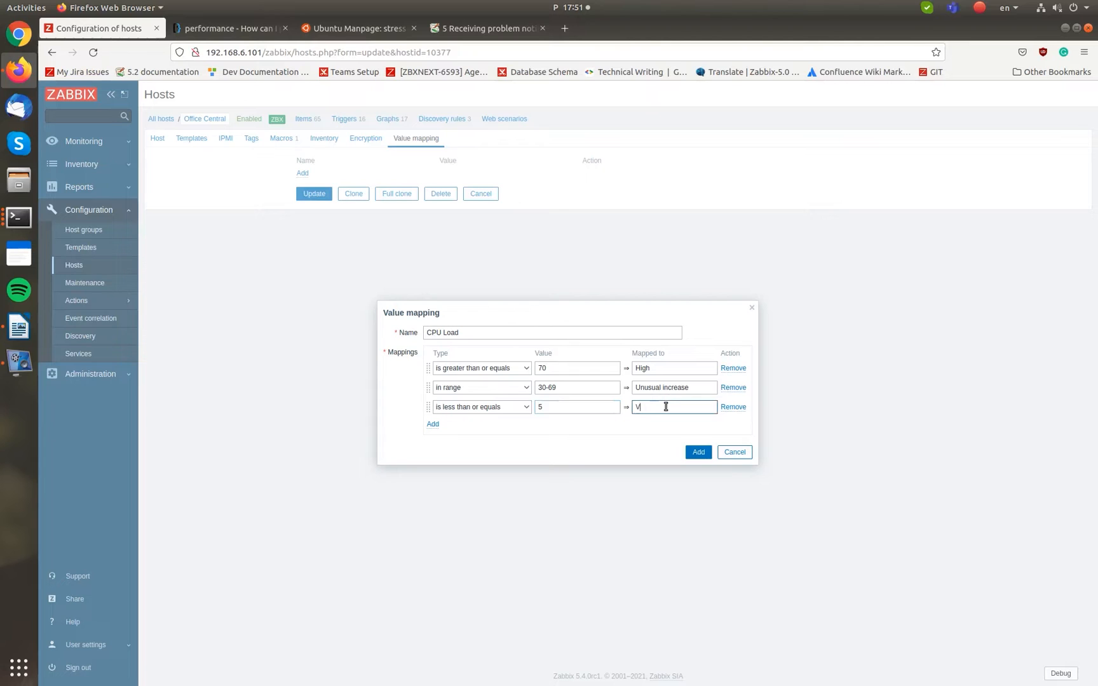
type("Very low")
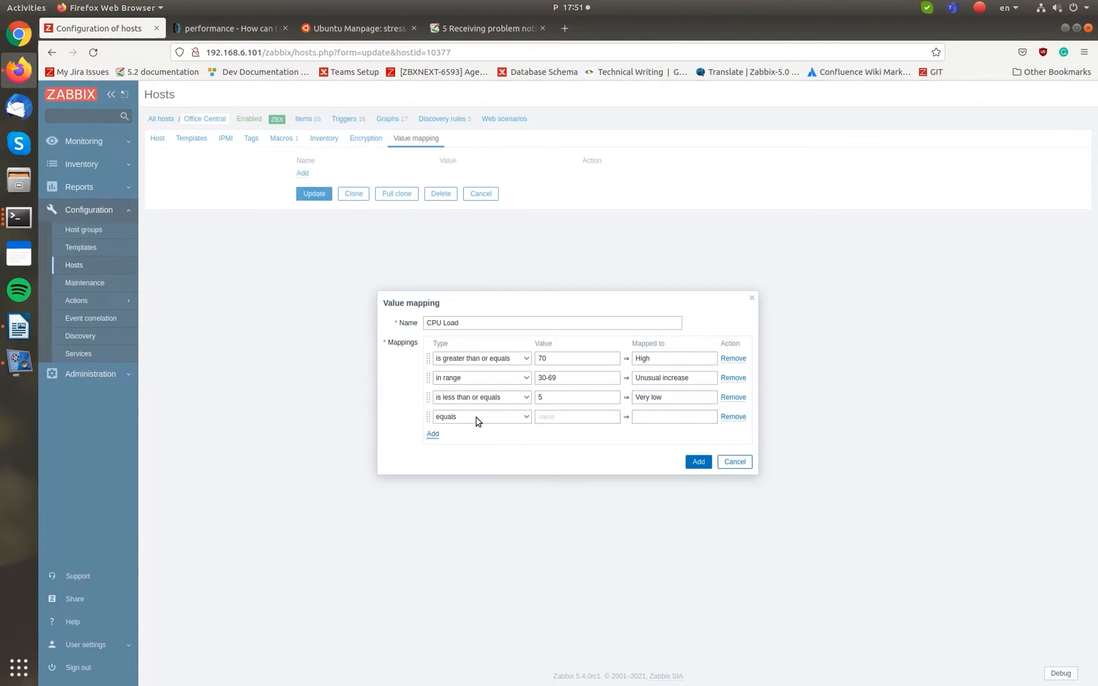
Step: Add a default rule mapped to Normal, save the CPU Load map to the host, and go to its items
left_click(480, 417)
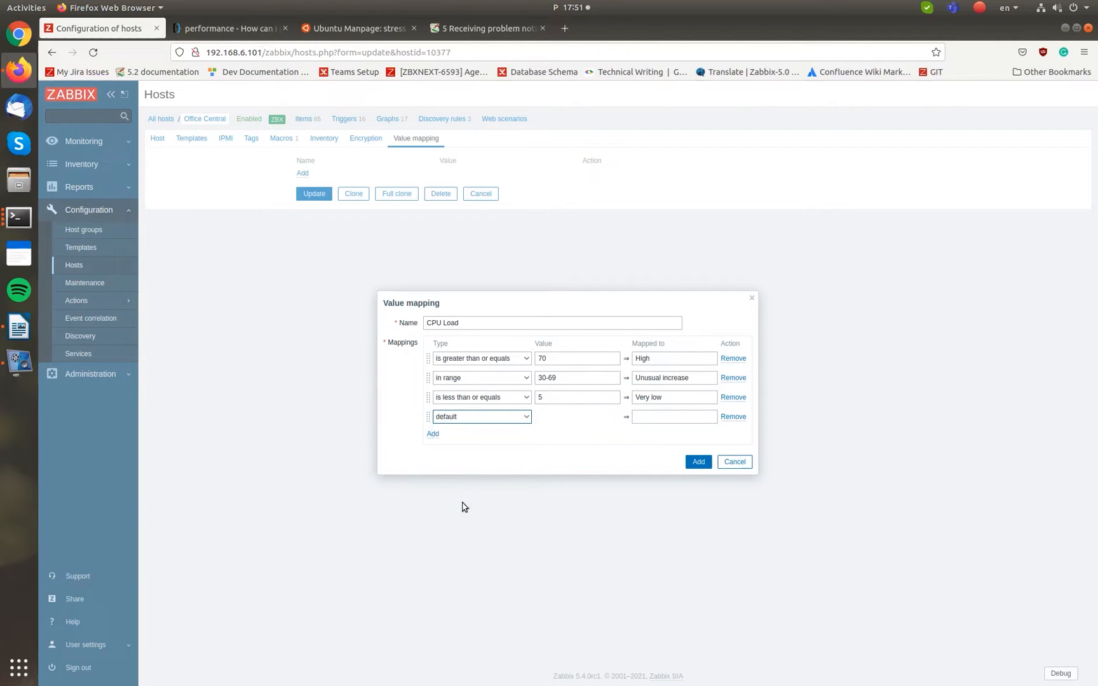
left_click(674, 416)
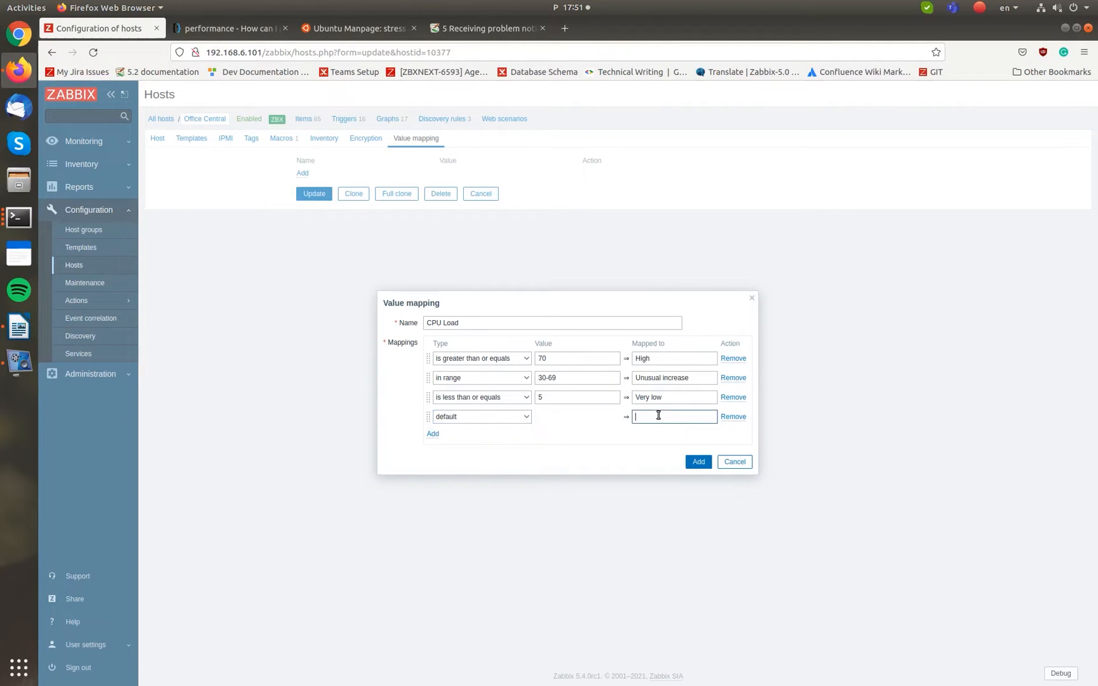
type("Normal")
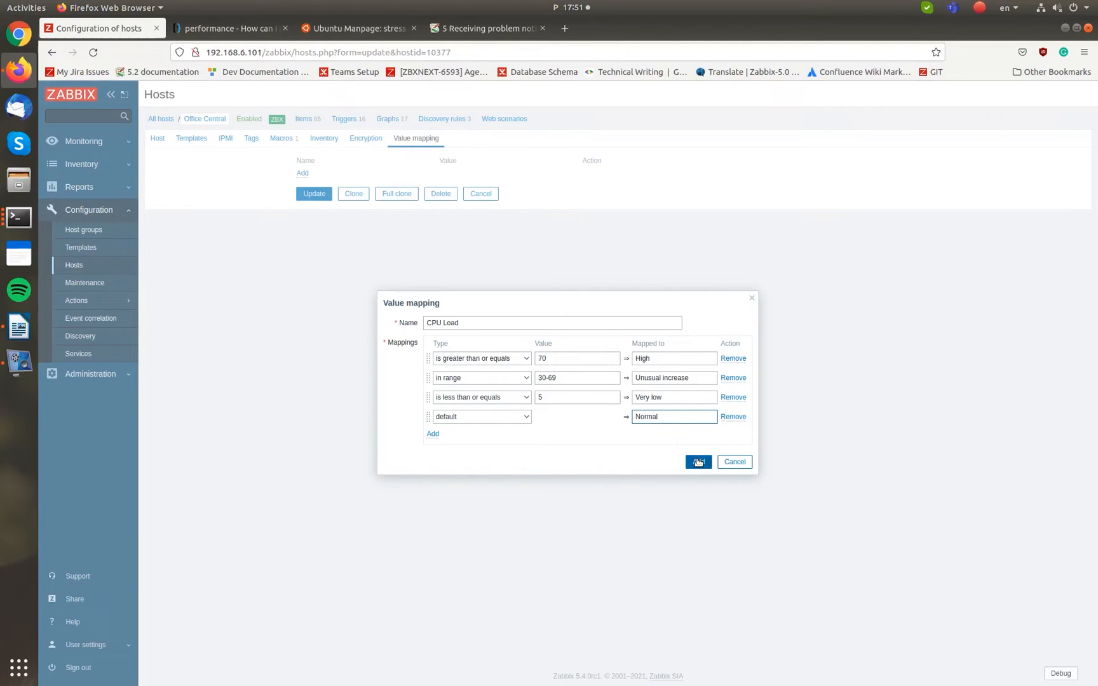
left_click(697, 461)
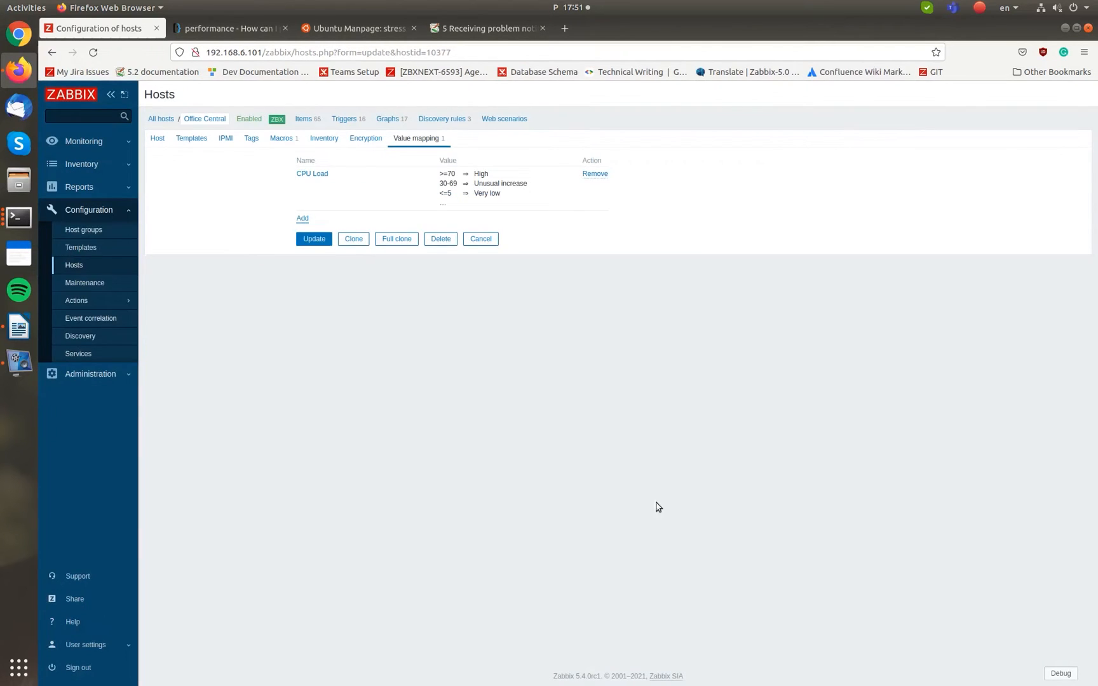
left_click(314, 239)
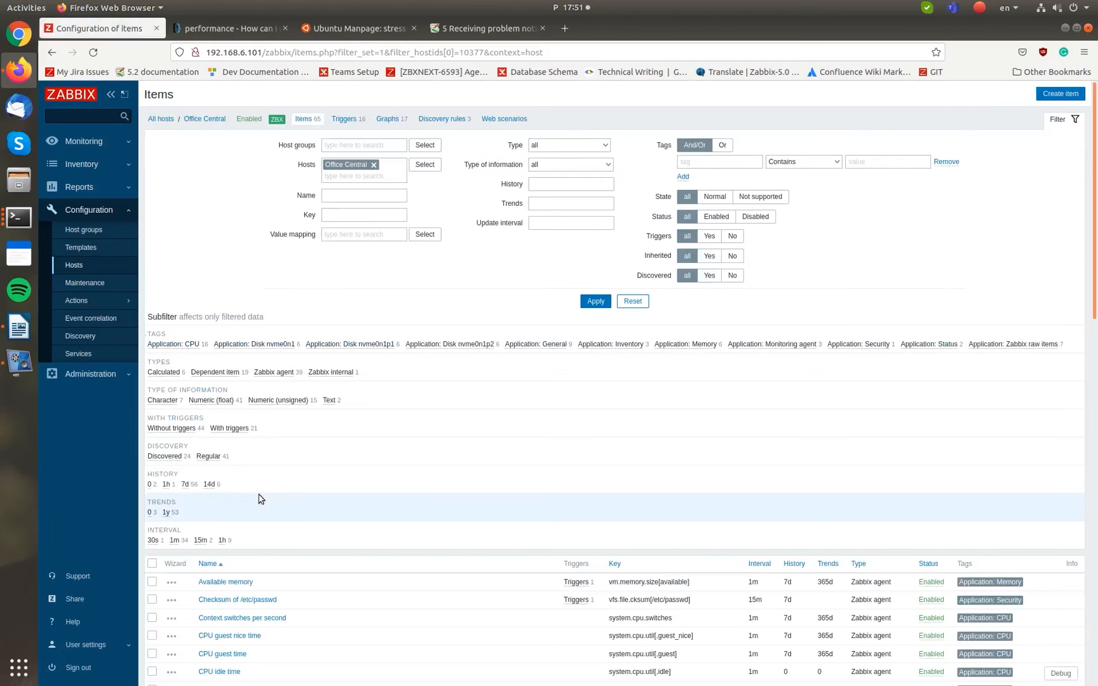
Step: Filter items by Load and set Load average (5m avg) to use the CPU Load value map
type("Load")
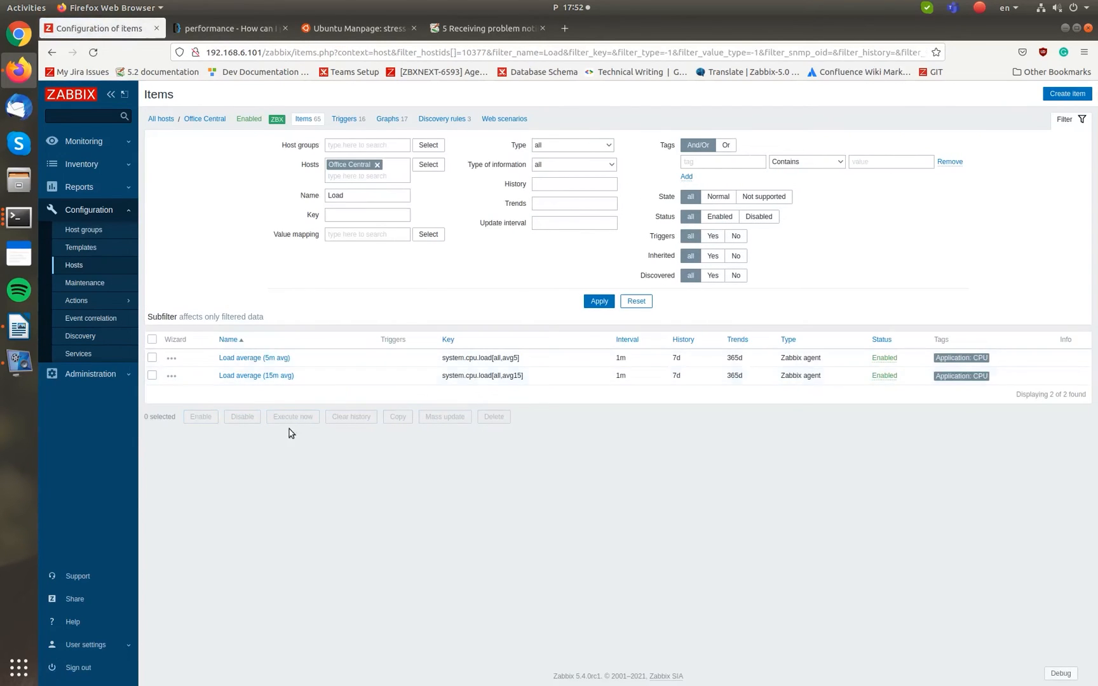
left_click(253, 357)
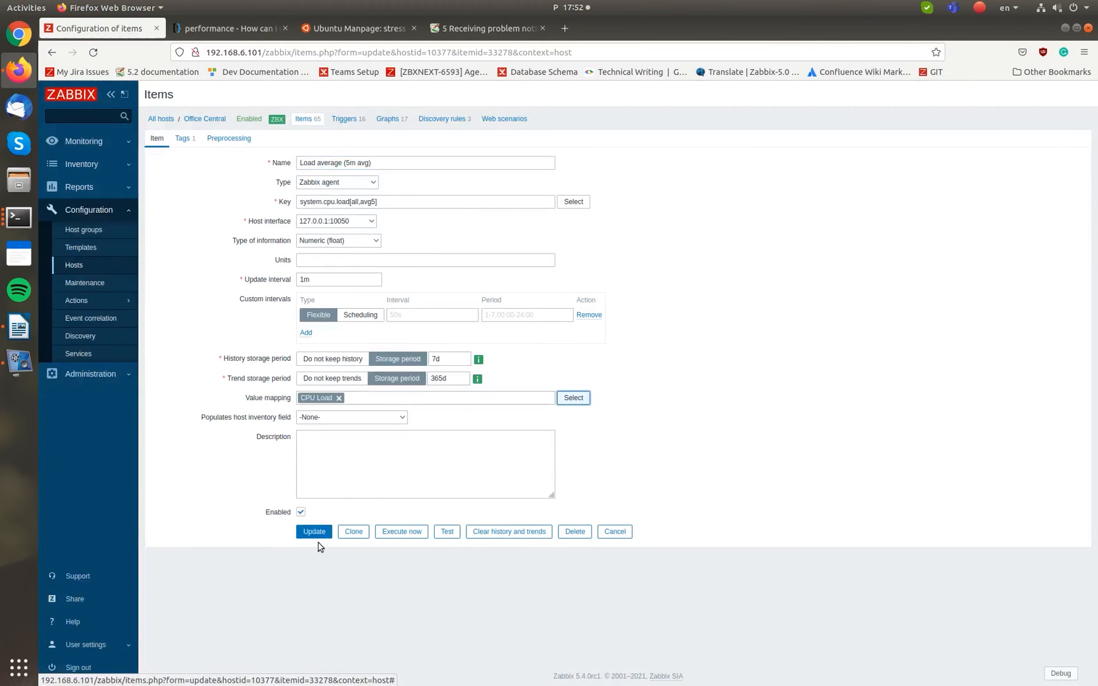
left_click(314, 531)
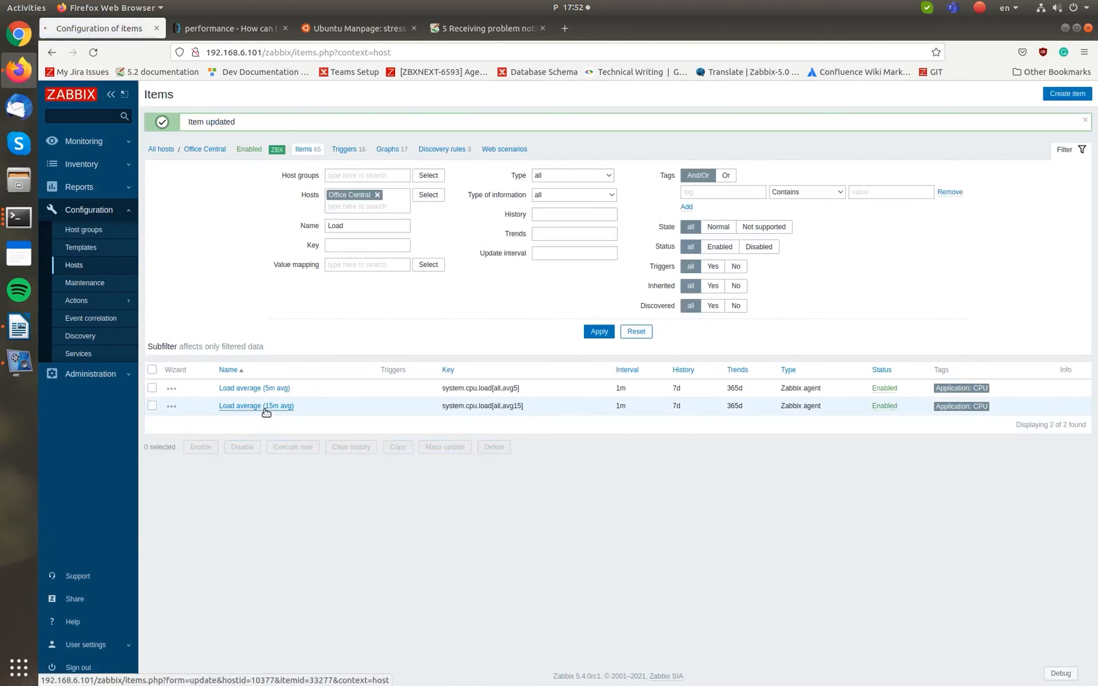
Step: Set Load average (15m avg) to use the CPU Load value map and save it
left_click(255, 405)
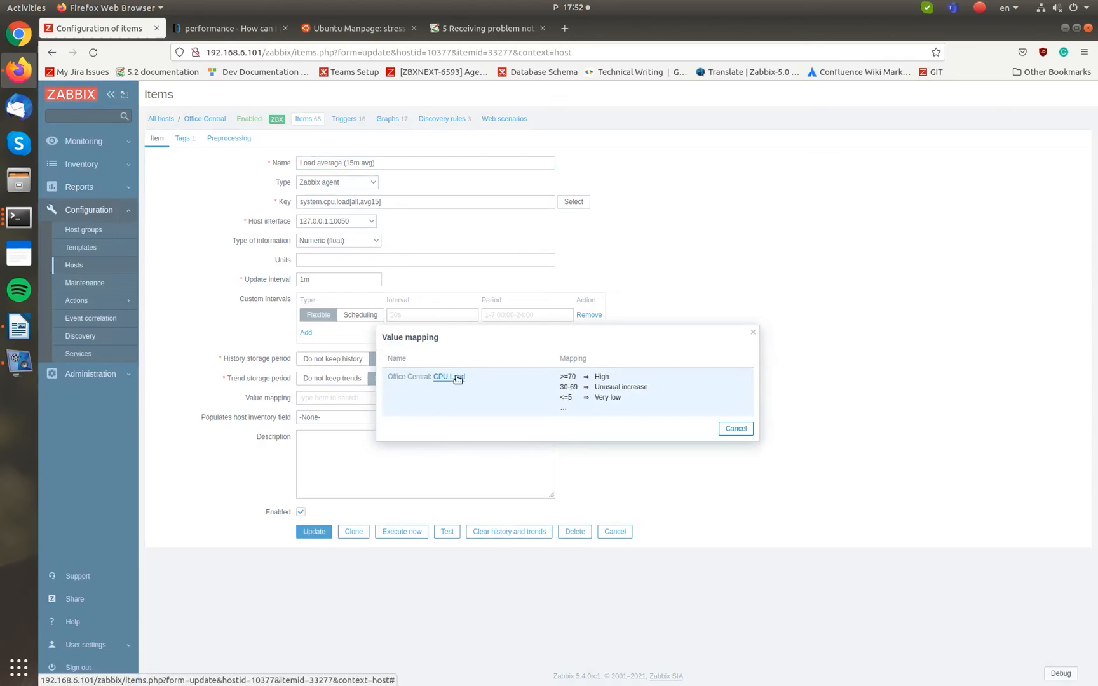
left_click(314, 531)
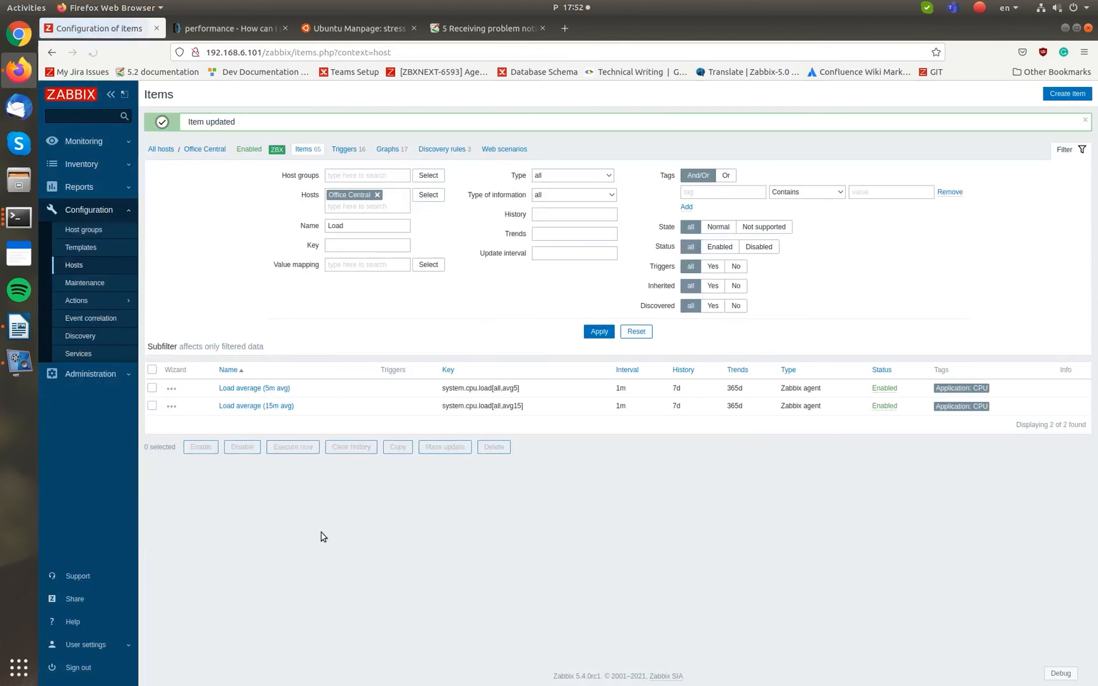
left_click(83, 141)
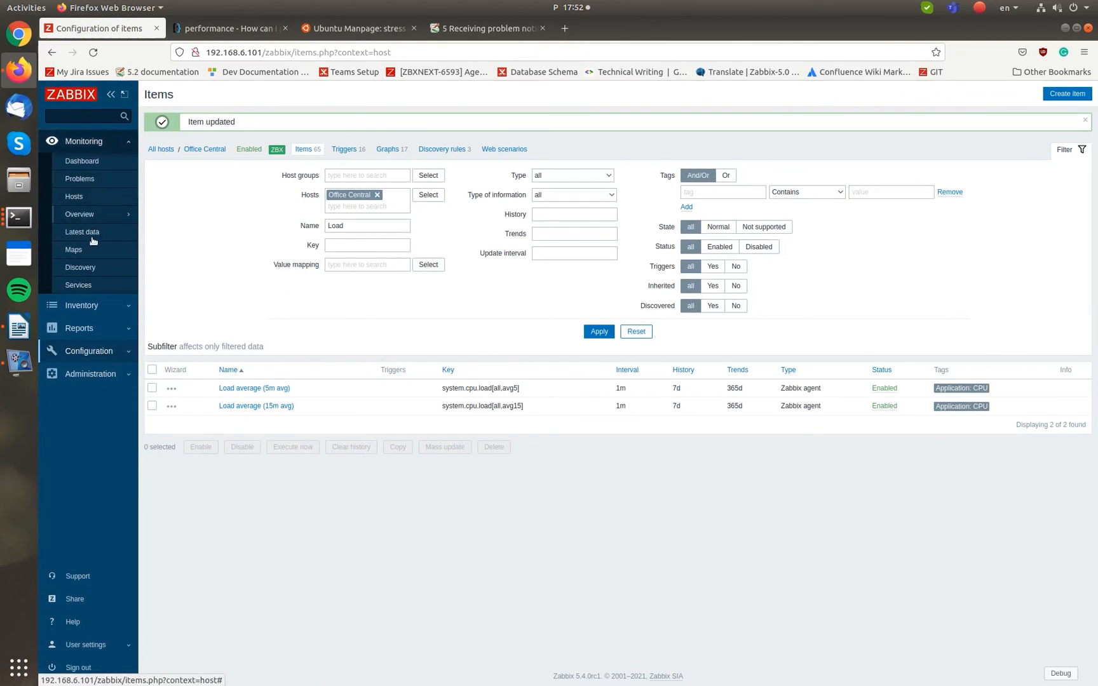
Step: View Latest data showing the load items as Normal (6.51) and Very low (3.5)
left_click(82, 231)
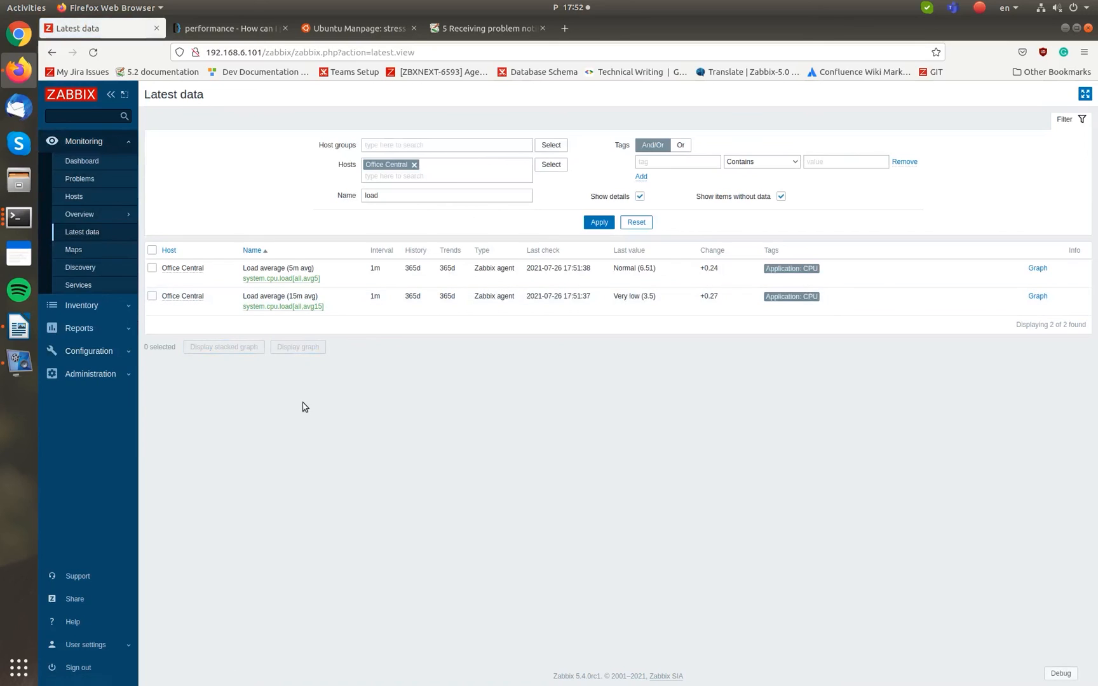
mouse_move(708, 282)
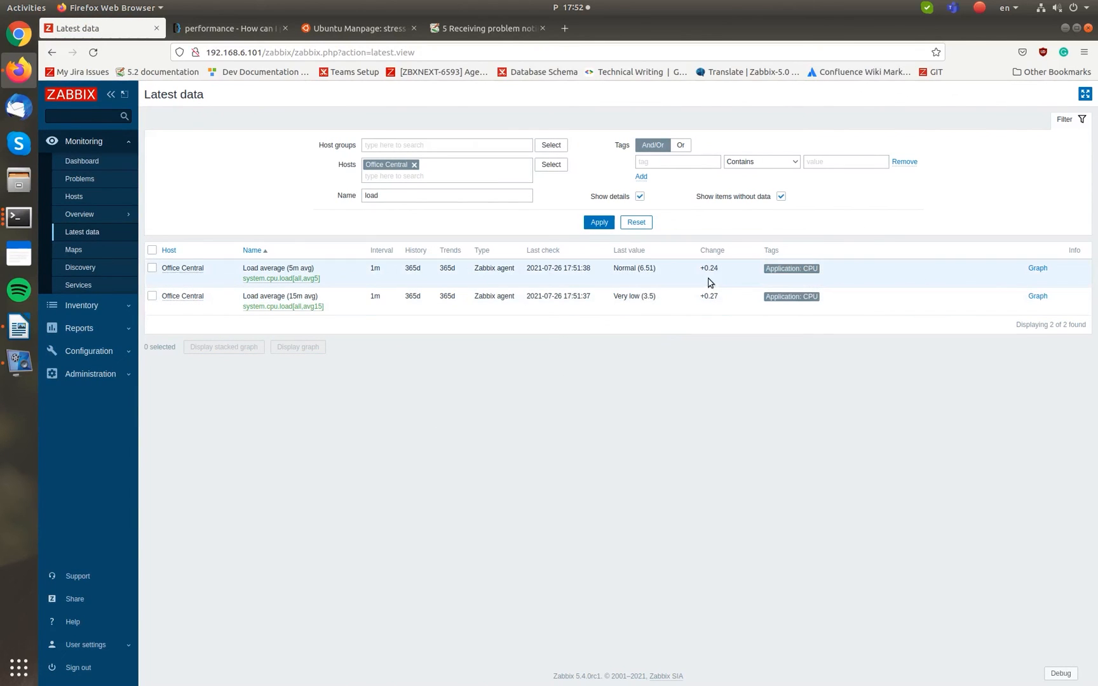
mouse_move(657, 300)
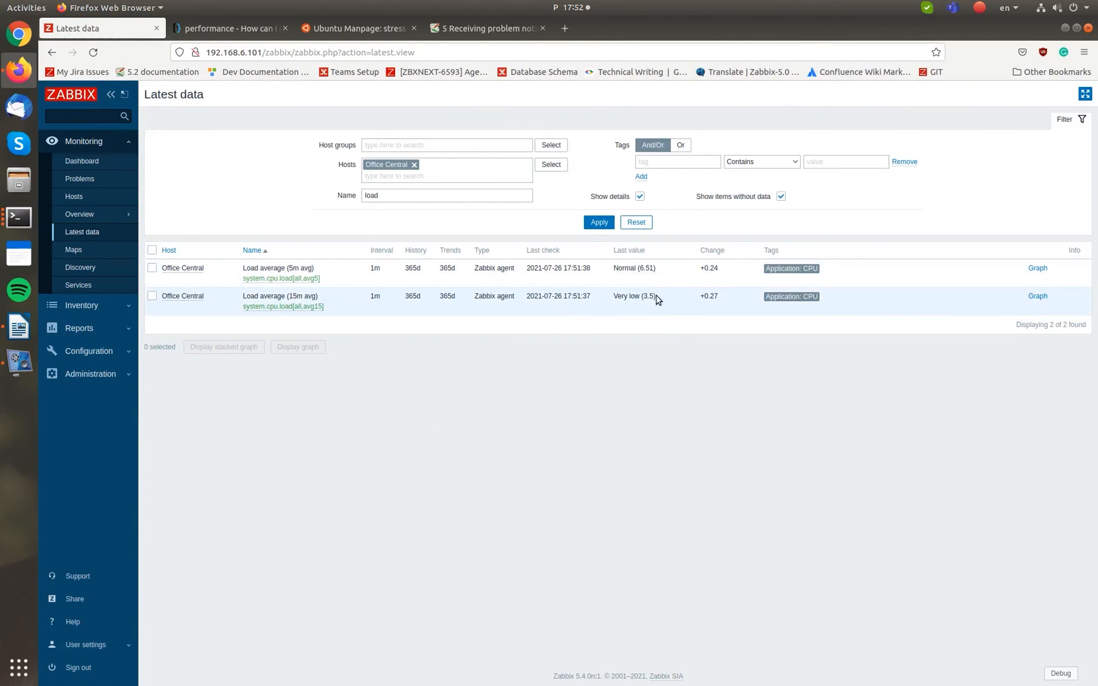